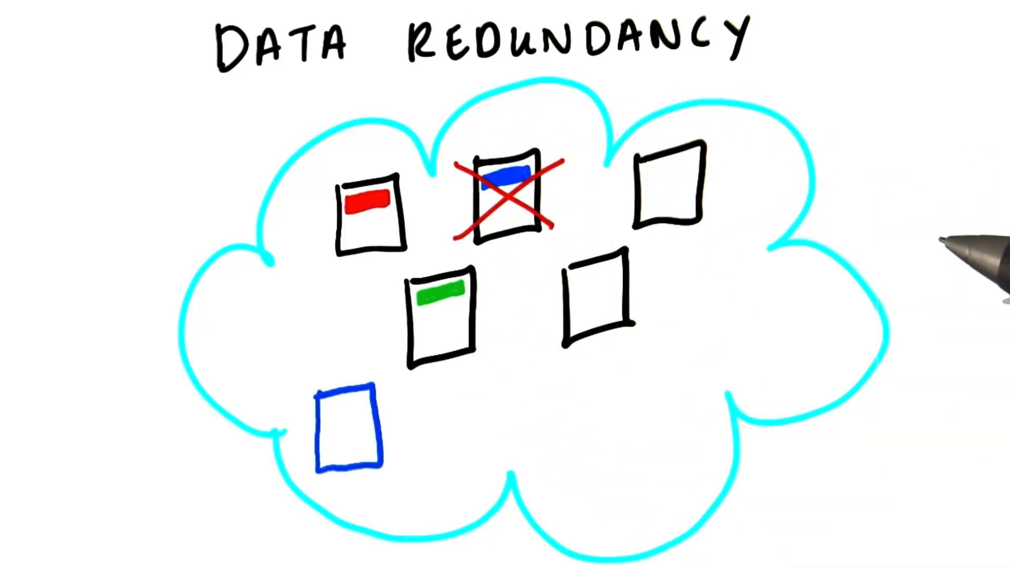
mouse_move(959, 258)
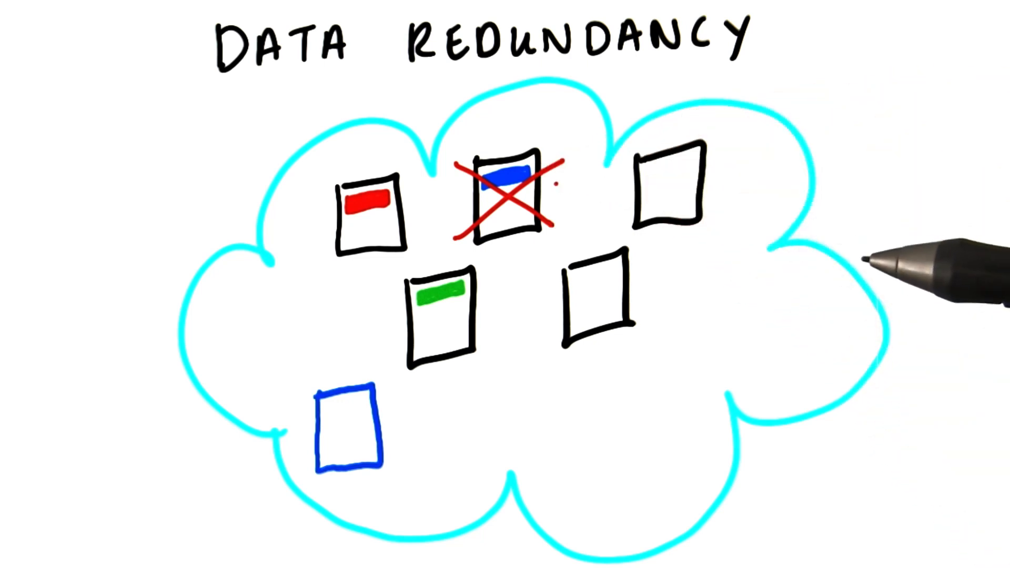
mouse_move(864, 264)
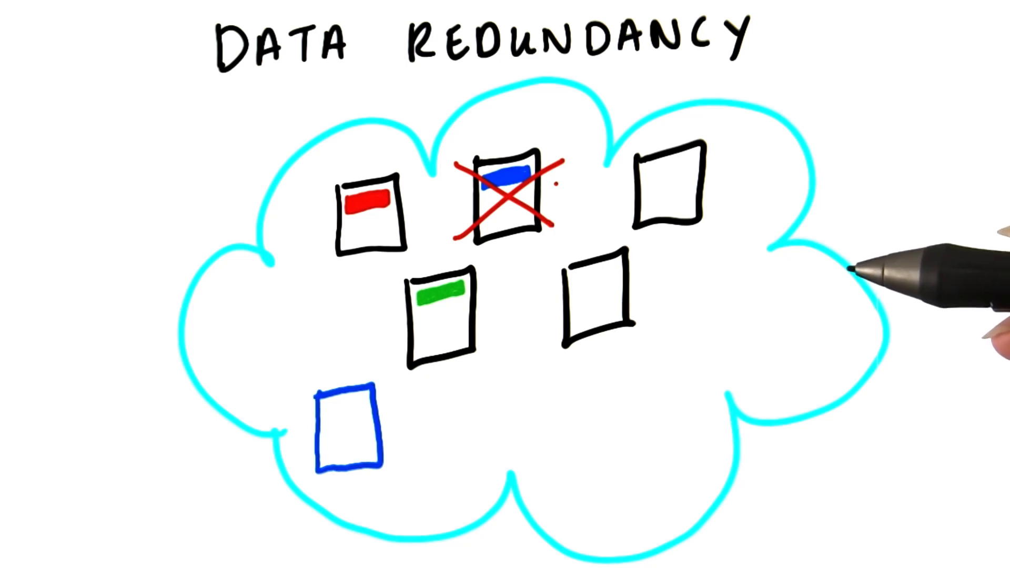